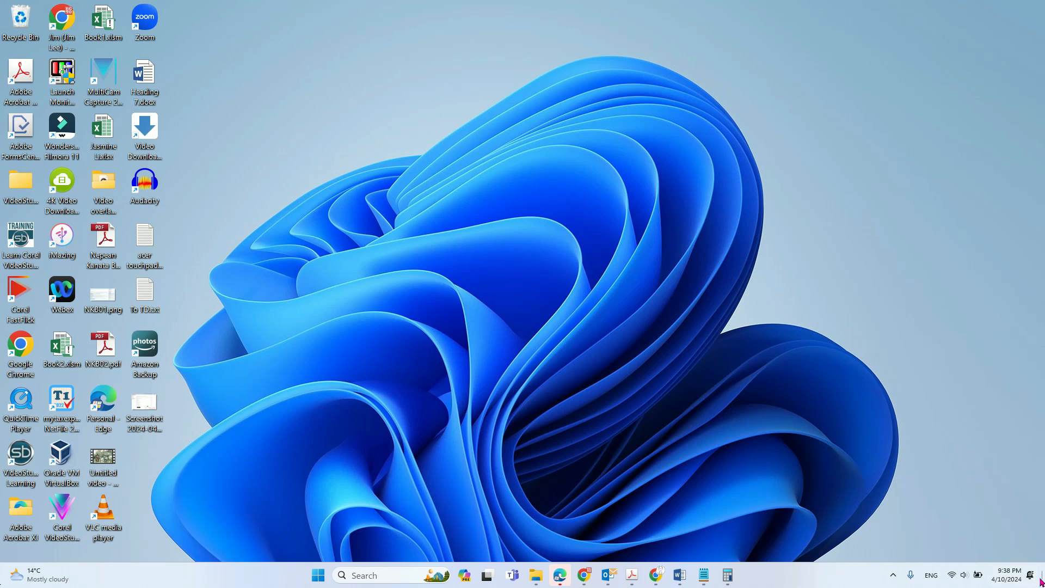
pyautogui.moveTo(1041, 575)
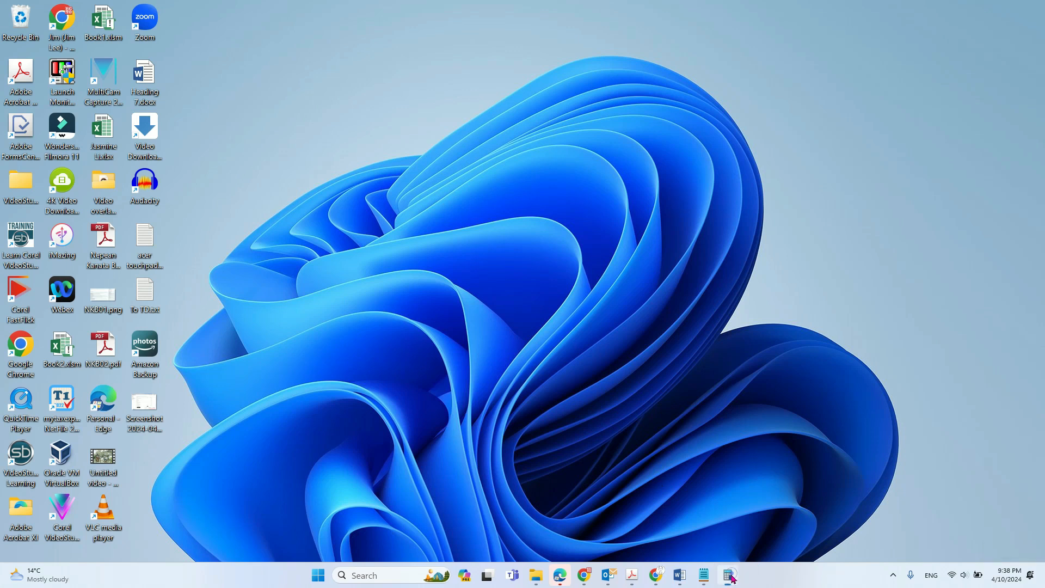
# Show and hide the Calculator window, then reach Taskbar settings from the taskbar's right-click menu
pyautogui.click(726, 575)
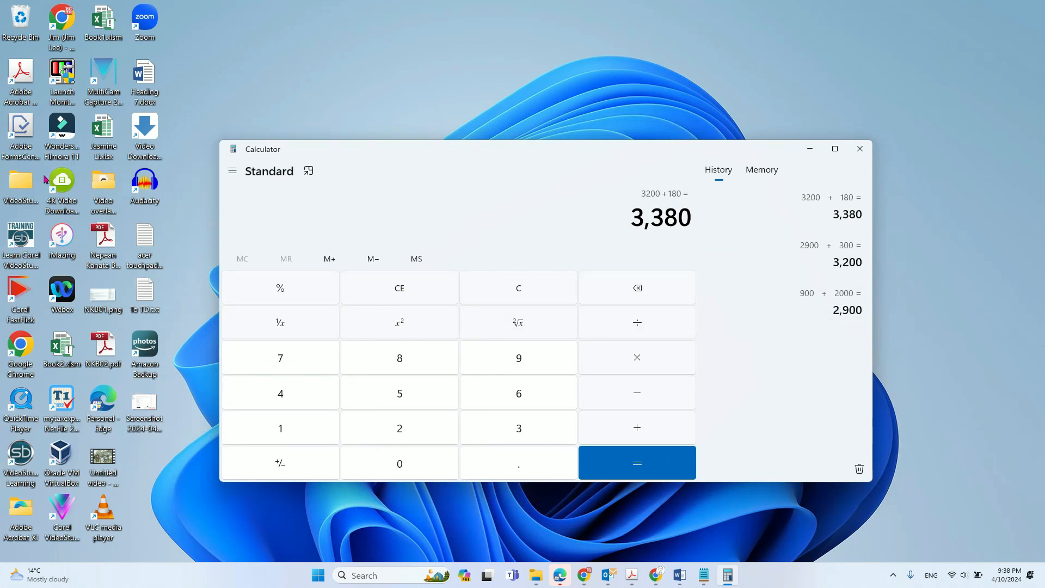
pyautogui.moveTo(456, 117)
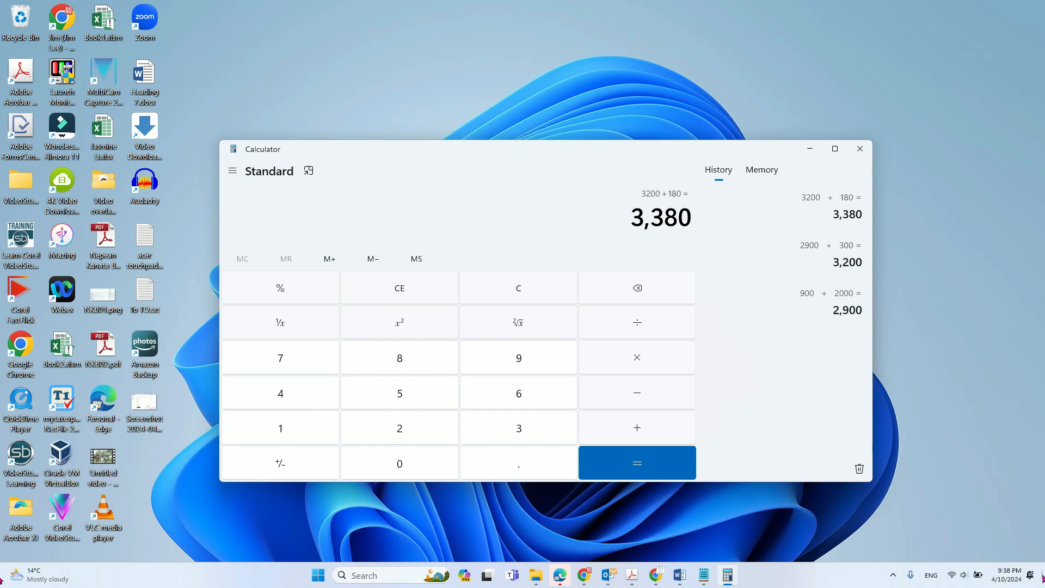
pyautogui.click(859, 148)
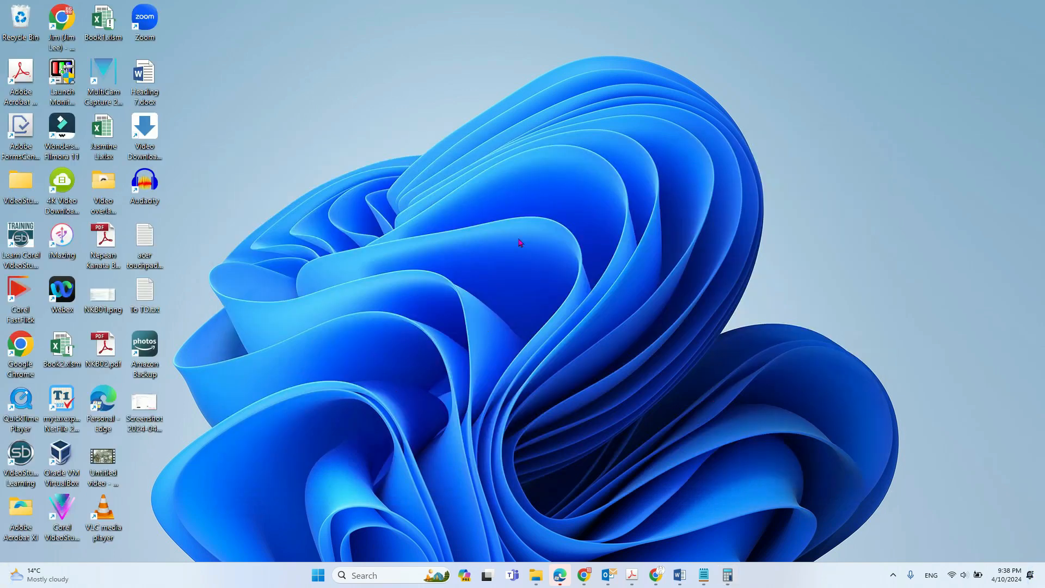
pyautogui.moveTo(471, 273)
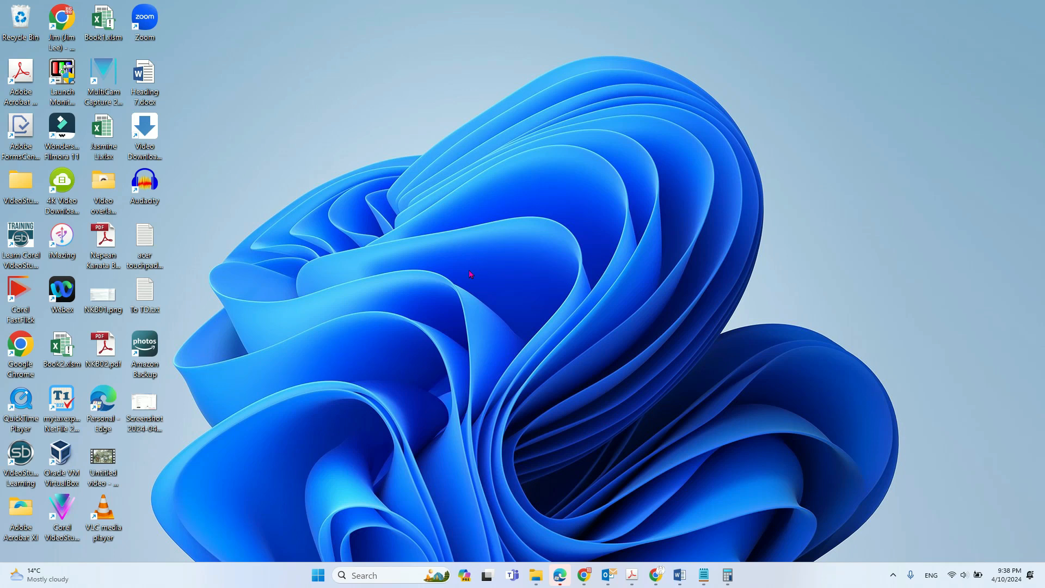
pyautogui.moveTo(1040, 575)
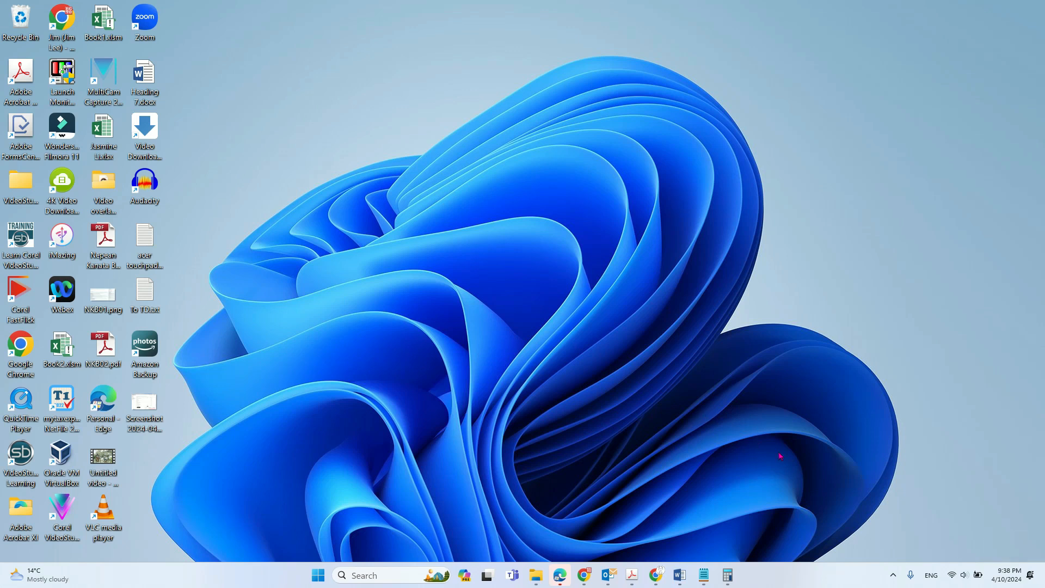
pyautogui.moveTo(787, 572)
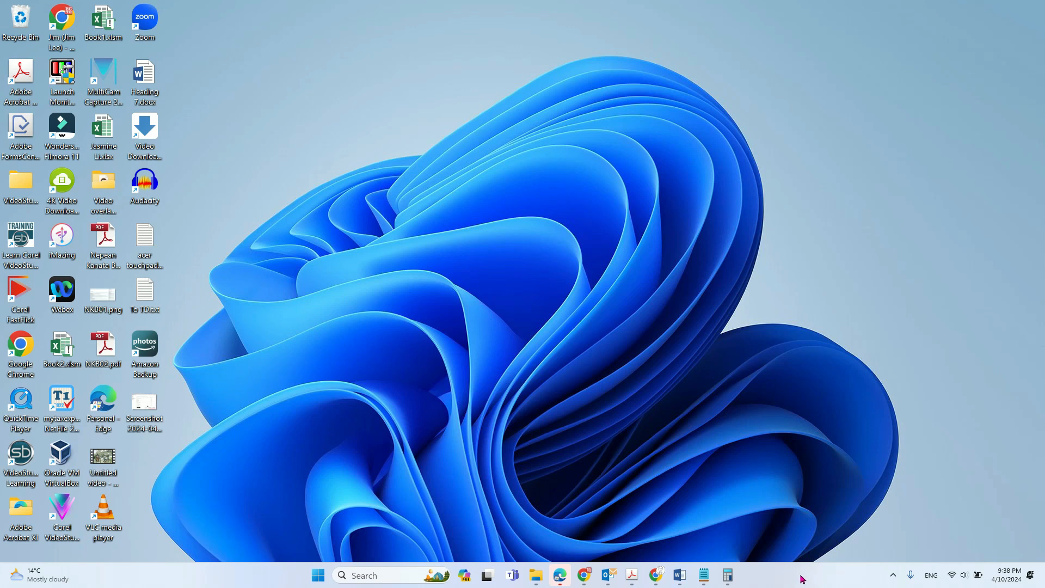
pyautogui.rightClick(804, 574)
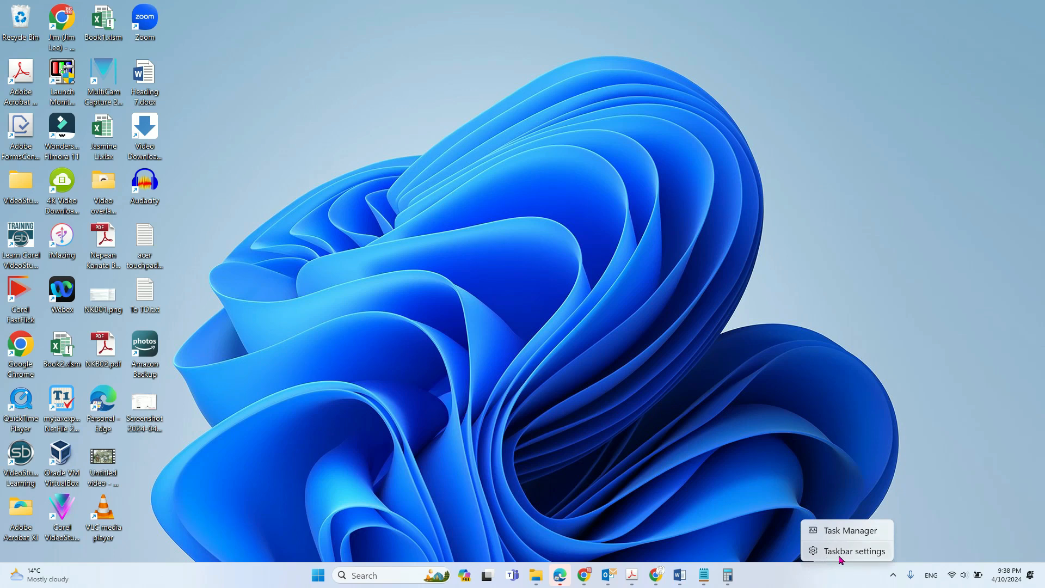
pyautogui.click(857, 550)
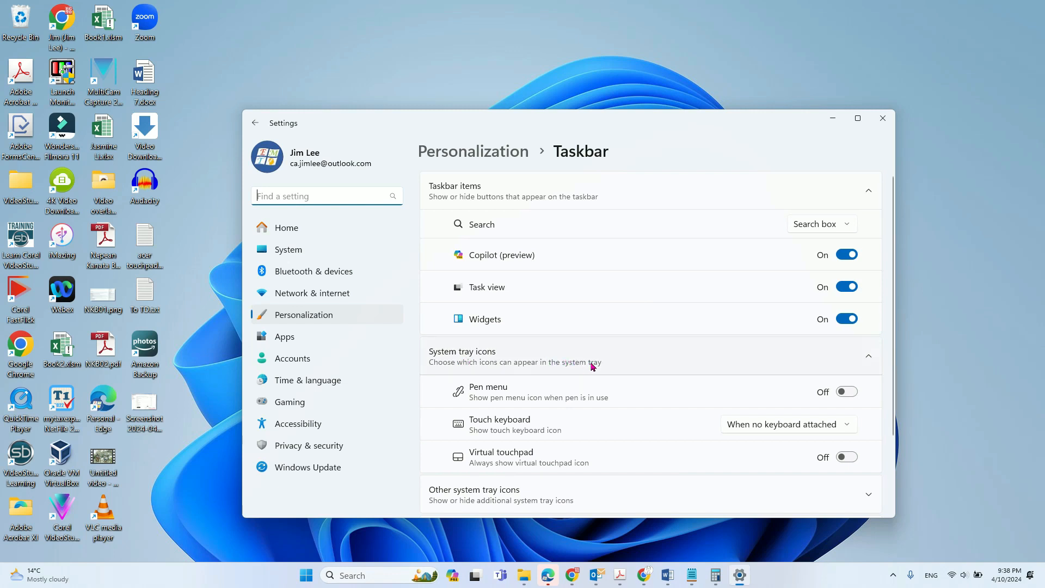
# Expand the Taskbar behaviors section to reveal alignment, auto-hide, badge and display options
pyautogui.scroll(-3)
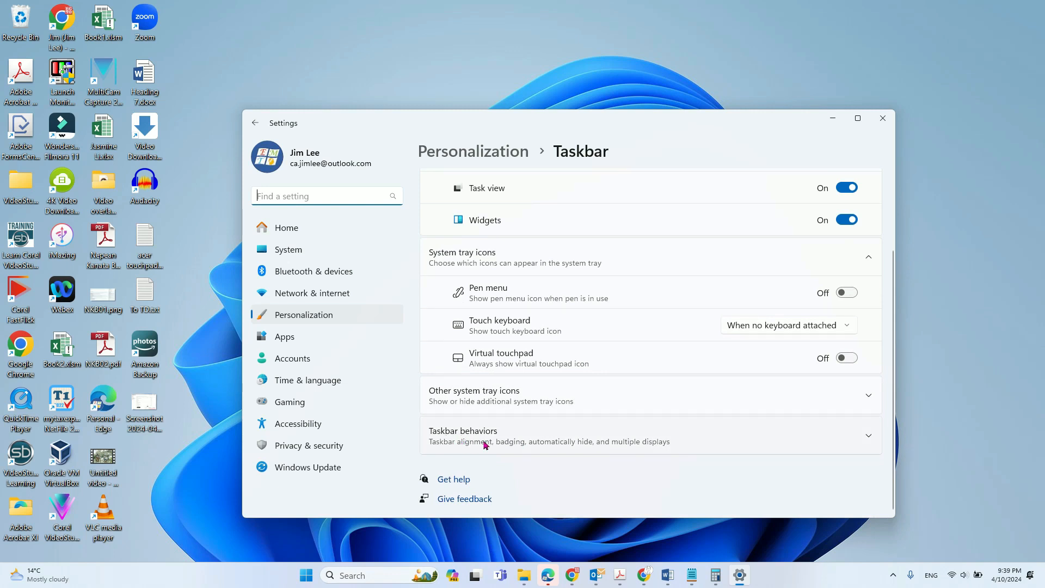
pyautogui.moveTo(820, 444)
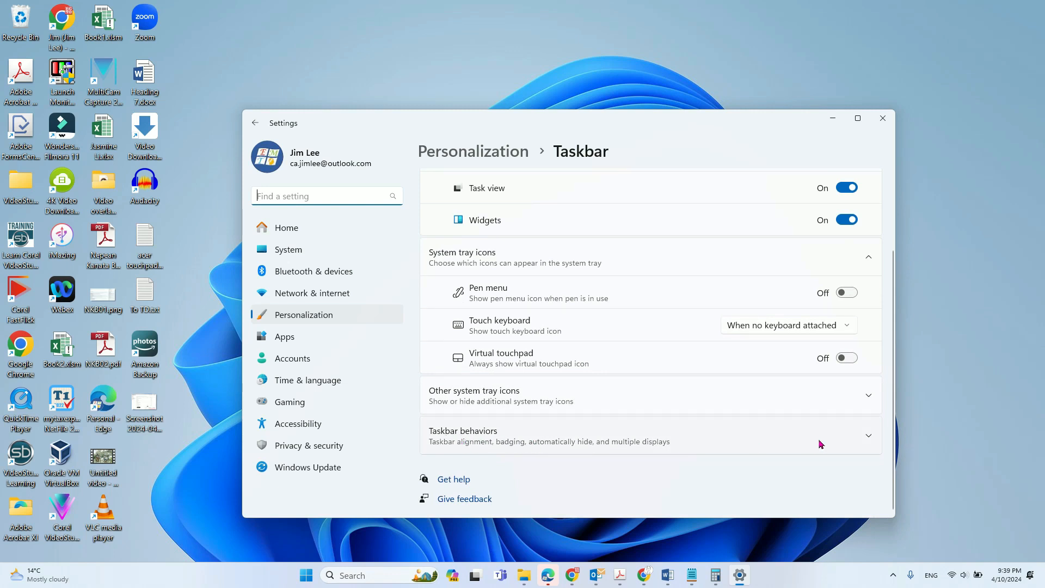
pyautogui.click(869, 435)
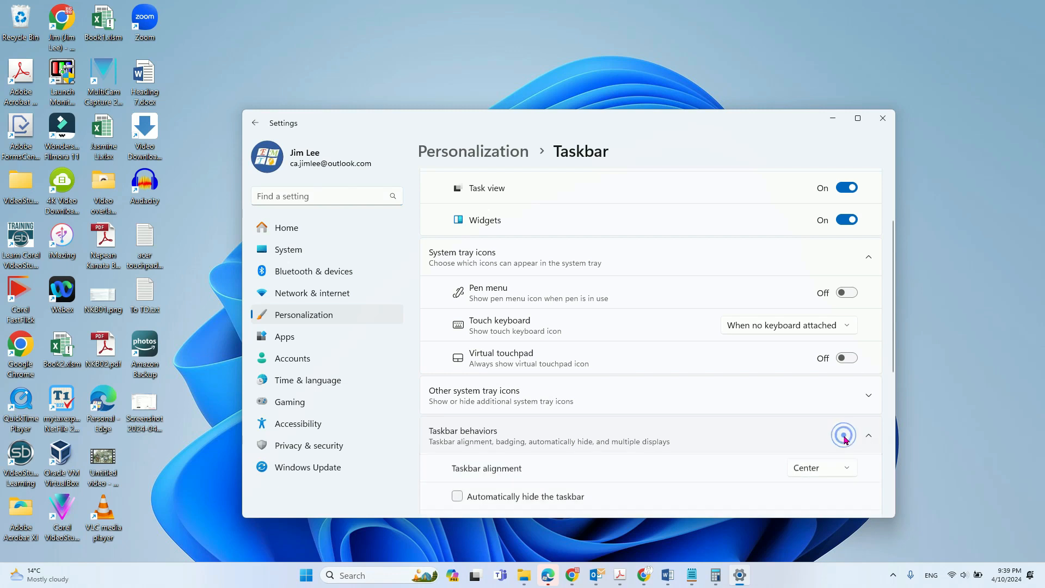
pyautogui.scroll(-3)
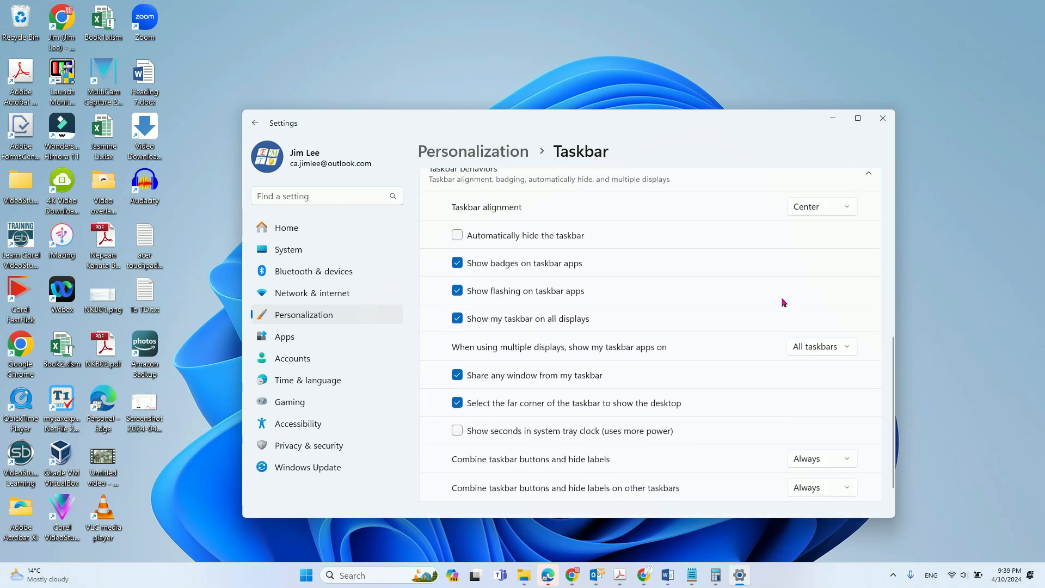
pyautogui.moveTo(691, 300)
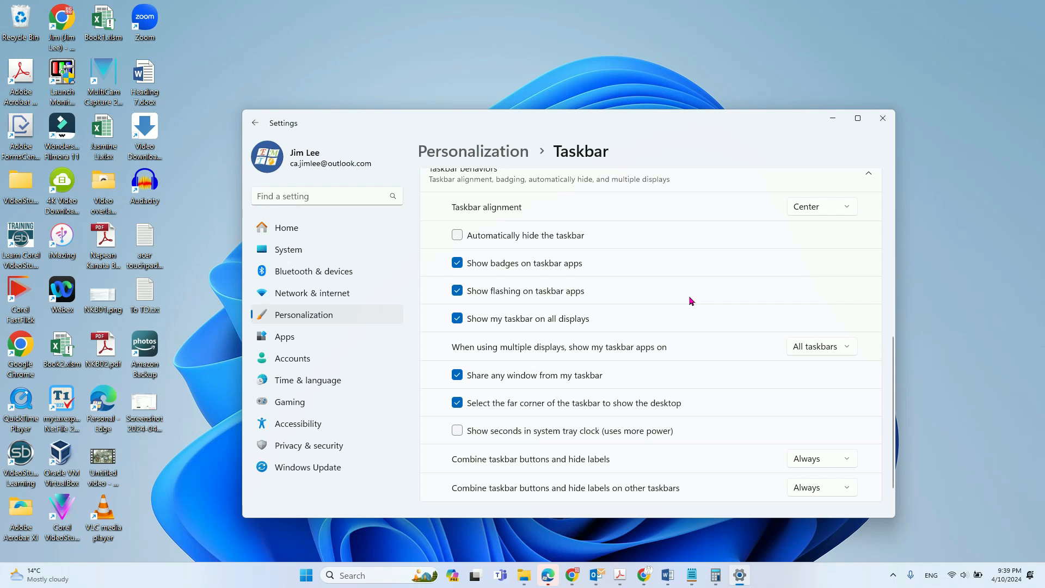
pyautogui.moveTo(650, 410)
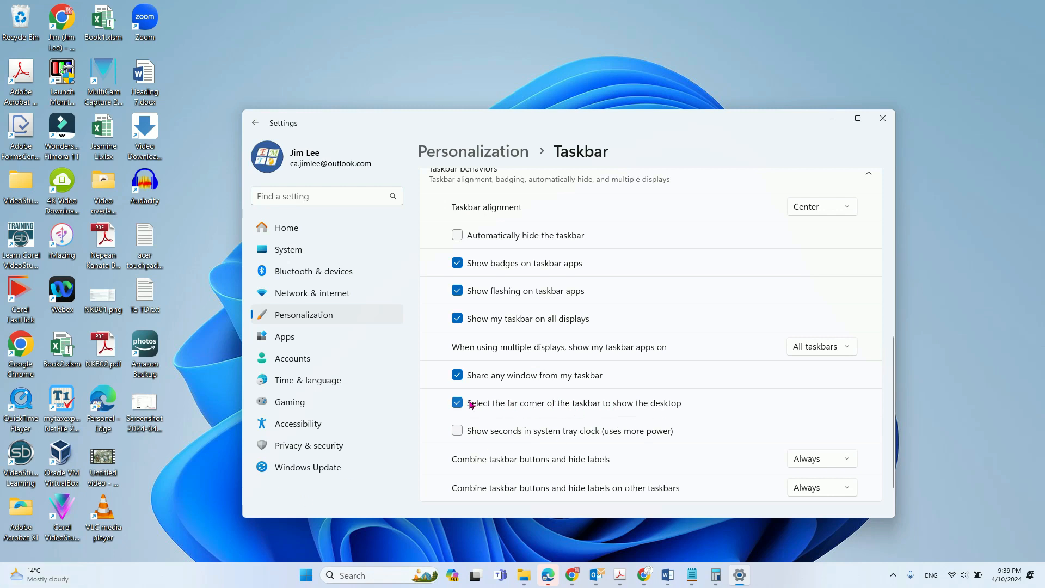
pyautogui.click(456, 403)
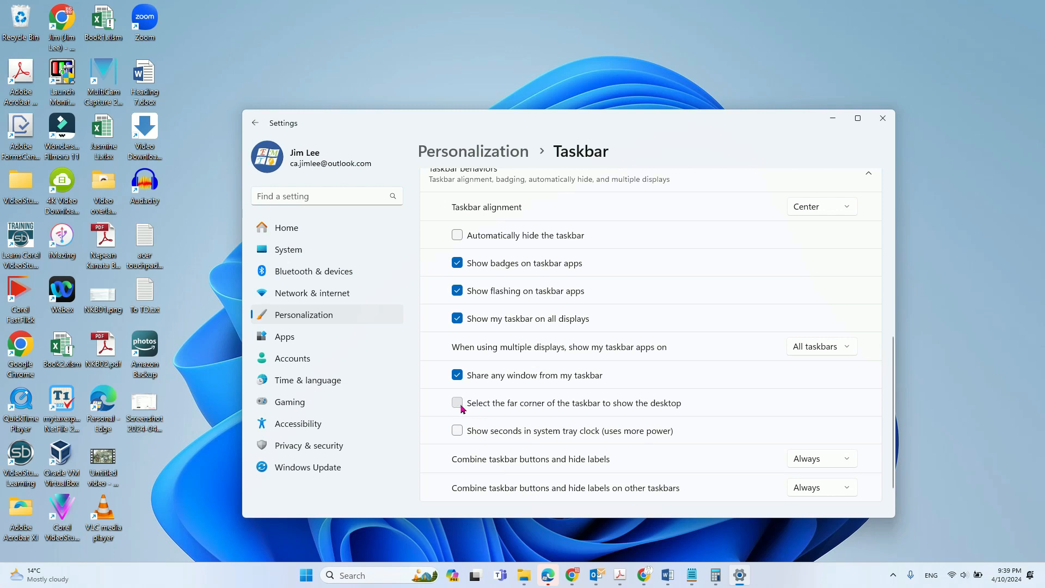
pyautogui.click(457, 403)
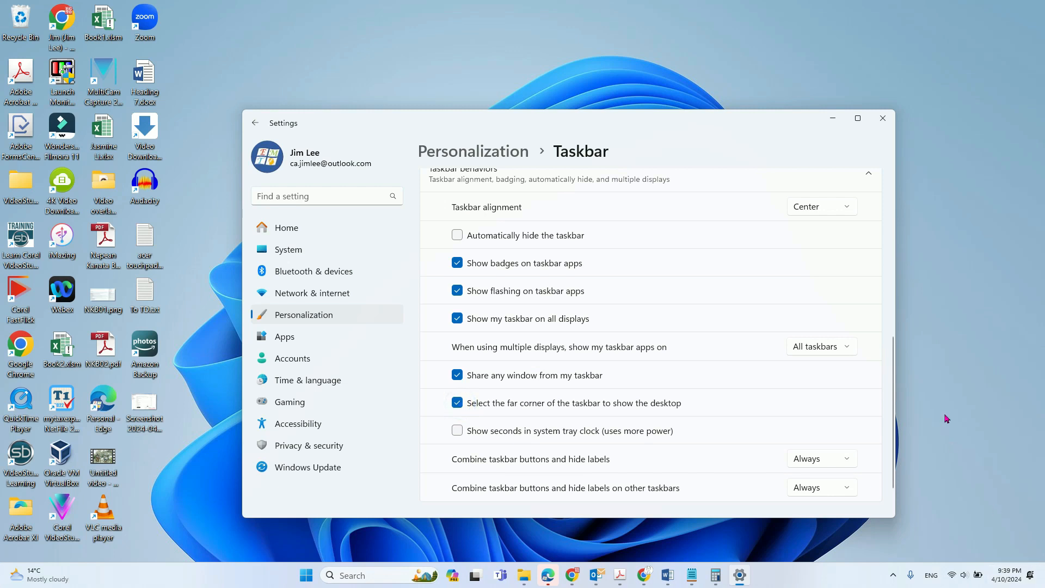
pyautogui.moveTo(960, 416)
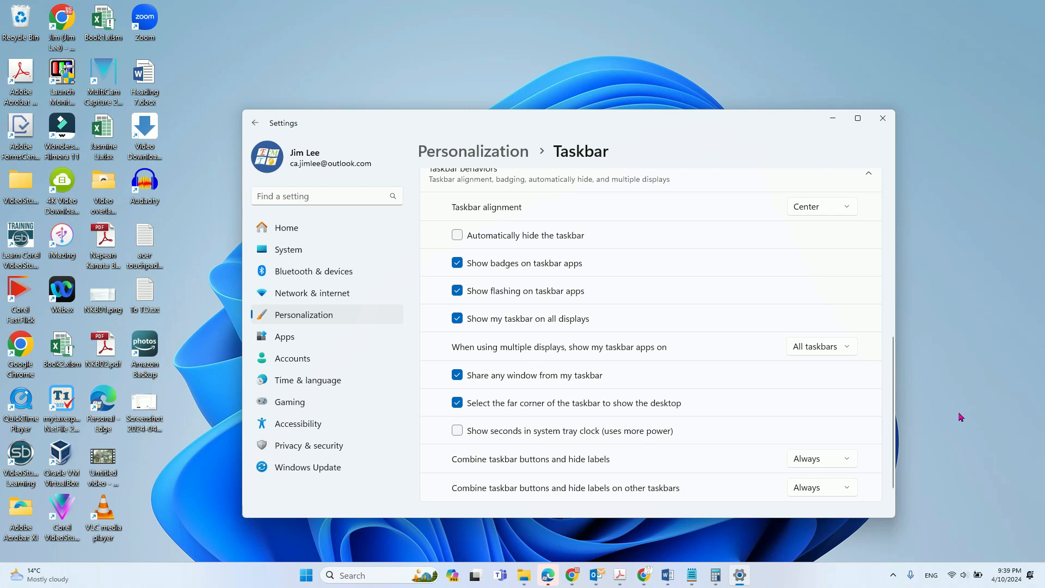
pyautogui.moveTo(957, 412)
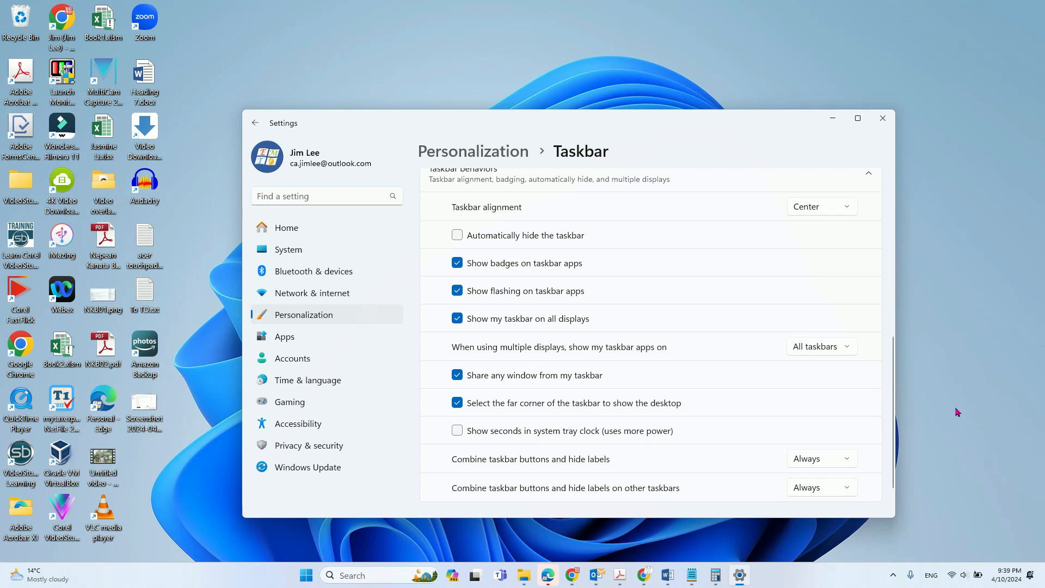
pyautogui.moveTo(335, 565)
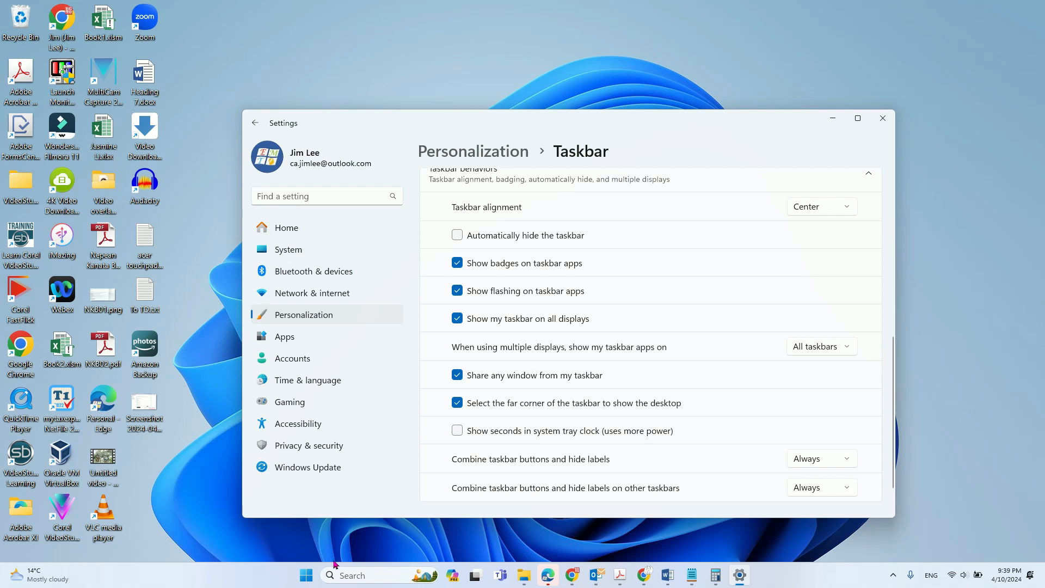